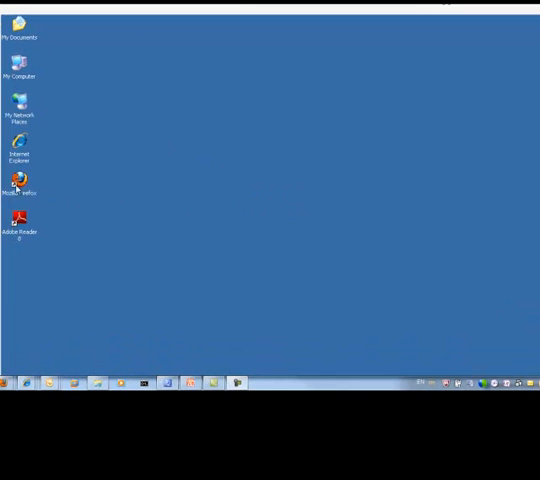
Launch Firefox to the K2000 console and bring up the tab bar menu for a new tab
{"action": "double_click", "coordinate": [20, 180]}
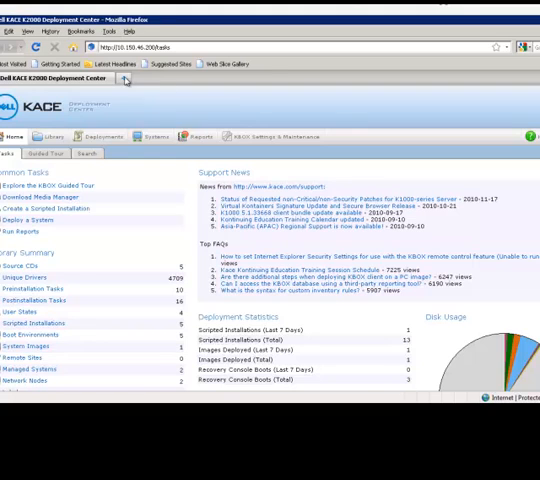
{"action": "right_click", "coordinate": [96, 48]}
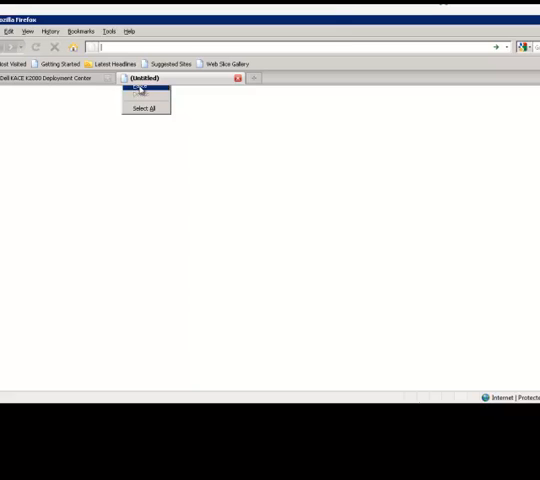
In a new tab, save the Windows AIK for Windows 7 disc image from Microsoft Download Center
{"action": "left_click", "coordinate": [146, 88]}
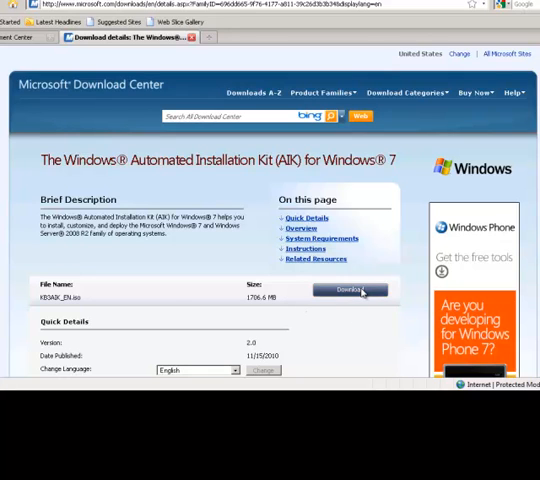
{"action": "mouse_move", "coordinate": [44, 308]}
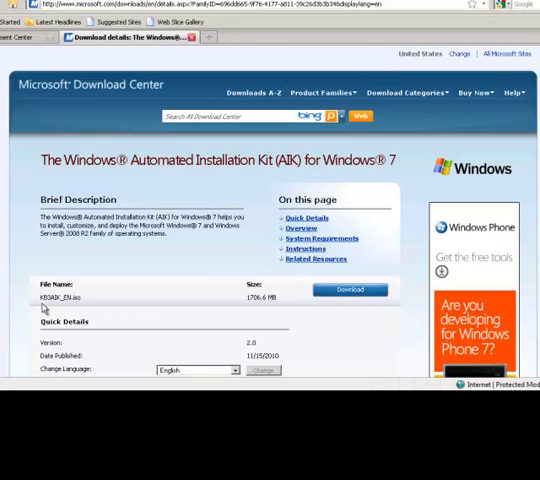
{"action": "mouse_move", "coordinate": [252, 306]}
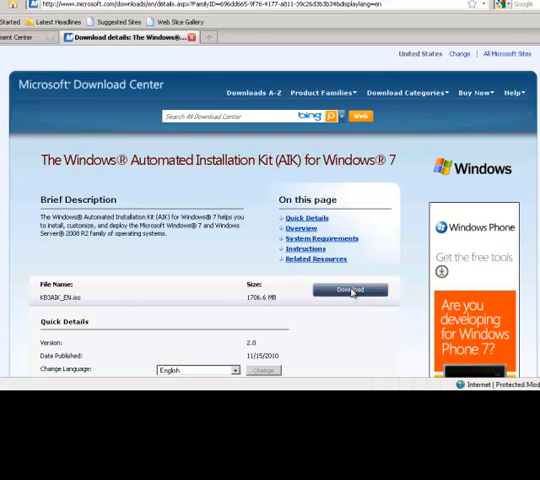
{"action": "left_click", "coordinate": [352, 290]}
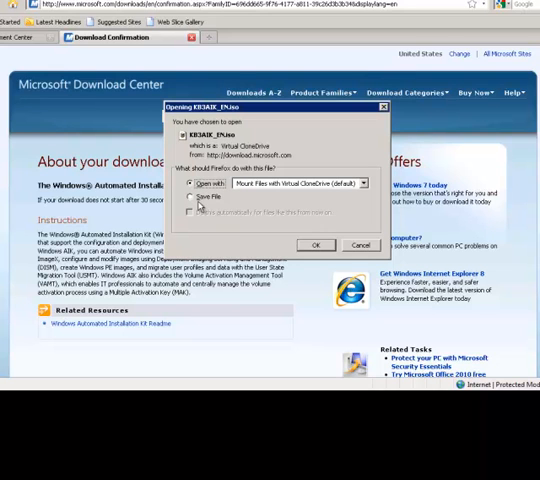
{"action": "left_click", "coordinate": [188, 196]}
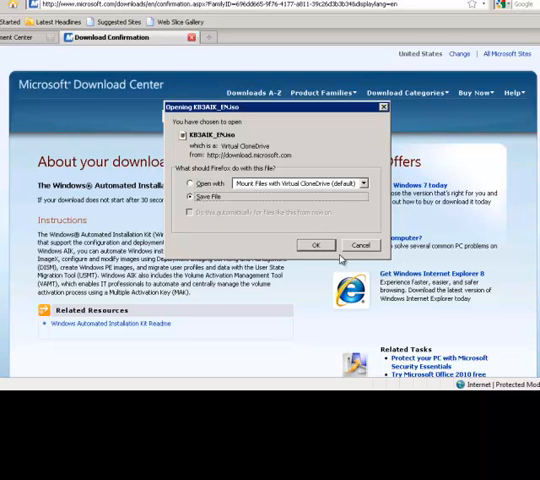
{"action": "left_click", "coordinate": [316, 244]}
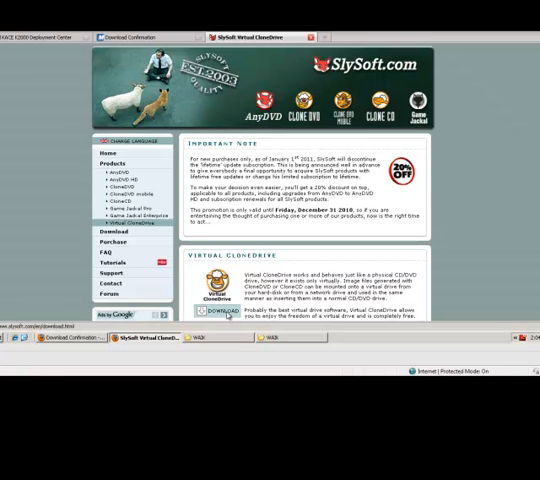
From the SlySoft downloads page, save the Virtual CloneDrive installer to disk
{"action": "left_click", "coordinate": [206, 310]}
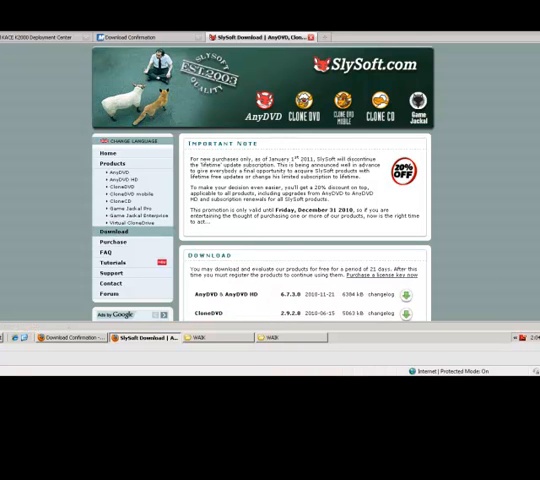
{"action": "scroll", "scroll_direction": "down", "scroll_amount": 3}
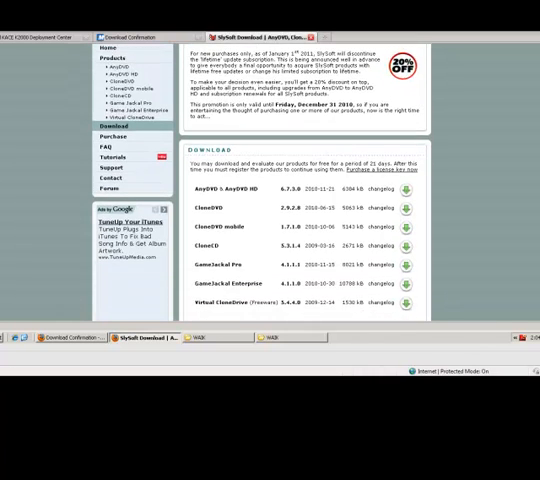
{"action": "scroll", "scroll_direction": "down", "scroll_amount": 3}
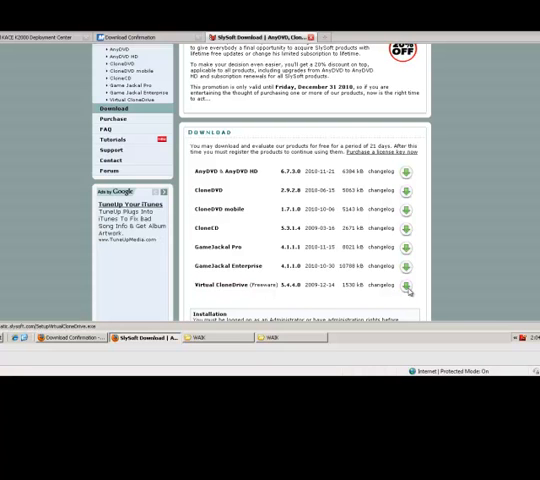
{"action": "left_click", "coordinate": [406, 290]}
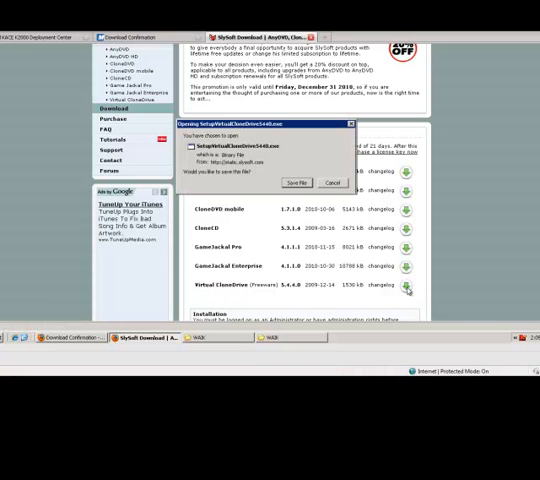
{"action": "left_click", "coordinate": [296, 182]}
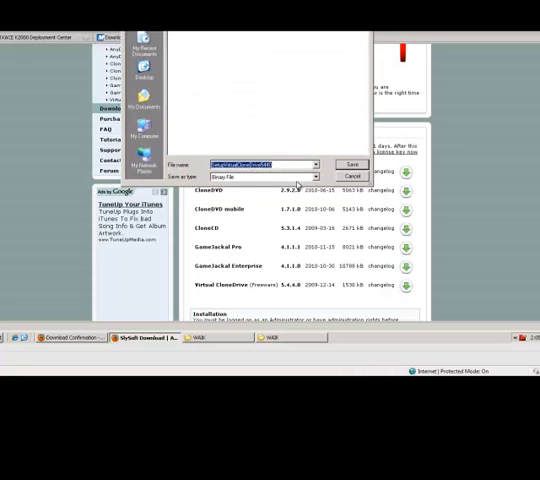
{"action": "mouse_move", "coordinate": [238, 60]}
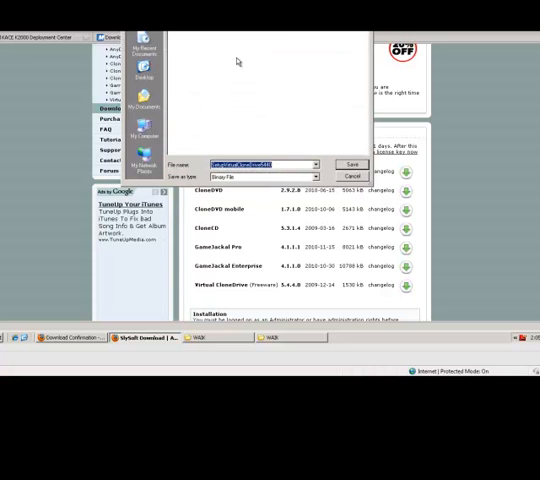
Run VirtualCloneDrive Setup, agreeing to the license and keeping default components and install folder
{"action": "left_click", "coordinate": [352, 164]}
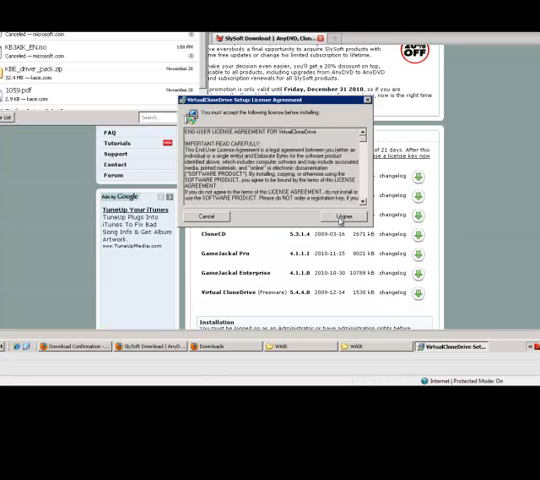
{"action": "left_click", "coordinate": [344, 216]}
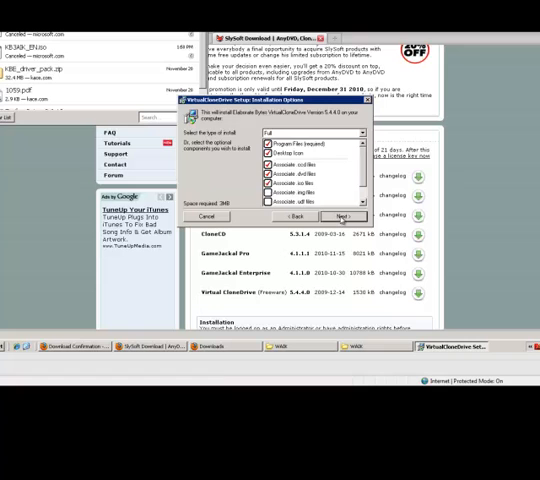
{"action": "left_click", "coordinate": [344, 216]}
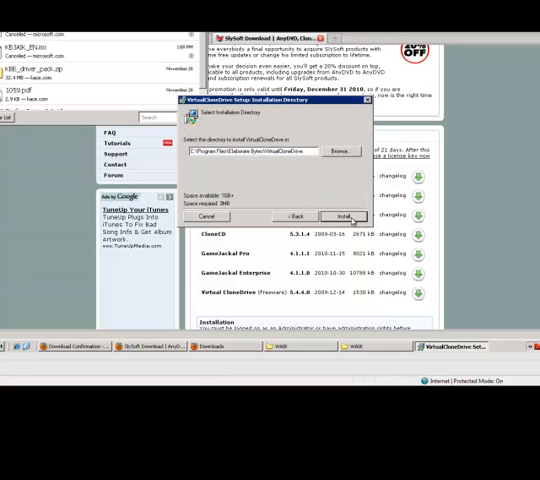
{"action": "left_click", "coordinate": [344, 216]}
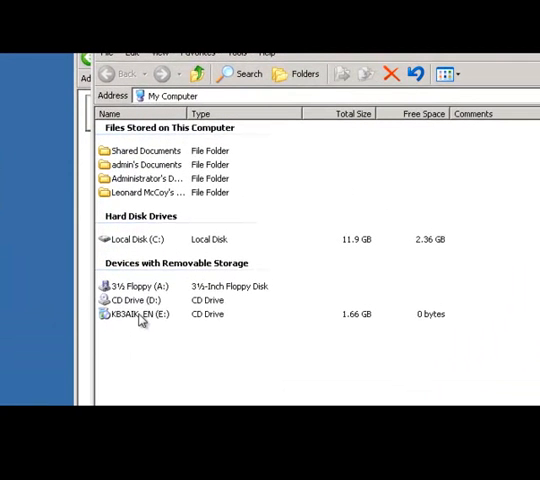
Open the mounted AIK disc in My Computer and start Windows AIK Setup from its welcome menu
{"action": "left_click", "coordinate": [130, 314]}
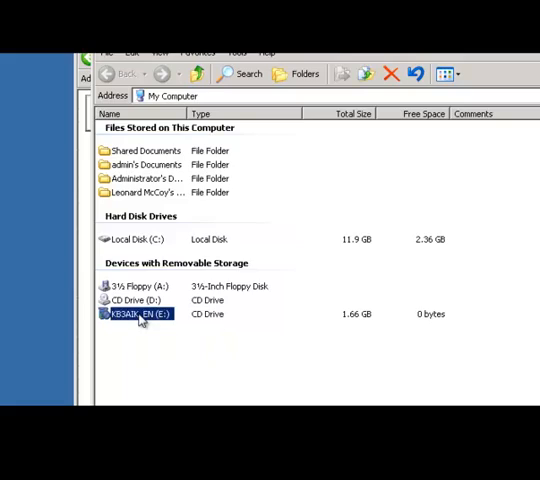
{"action": "double_click", "coordinate": [132, 314]}
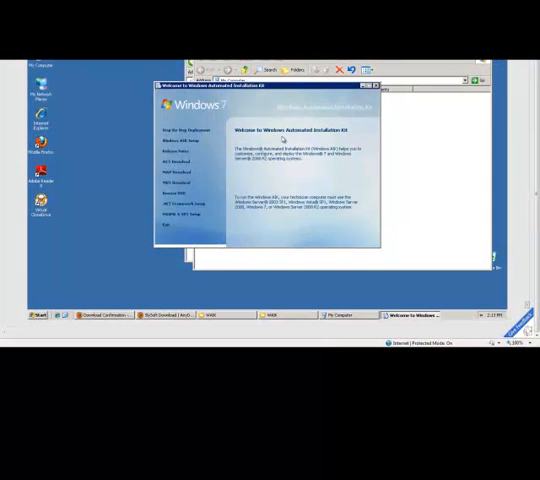
{"action": "left_click", "coordinate": [172, 142]}
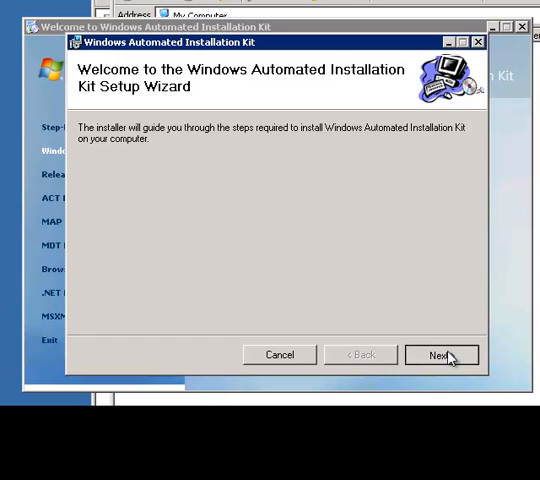
Step through Windows AIK Setup accepting the license and default folder for everyone, then close the finished installer
{"action": "left_click", "coordinate": [440, 356]}
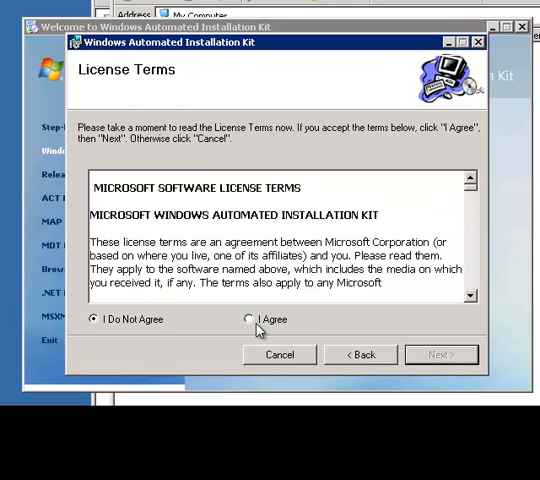
{"action": "left_click", "coordinate": [248, 320]}
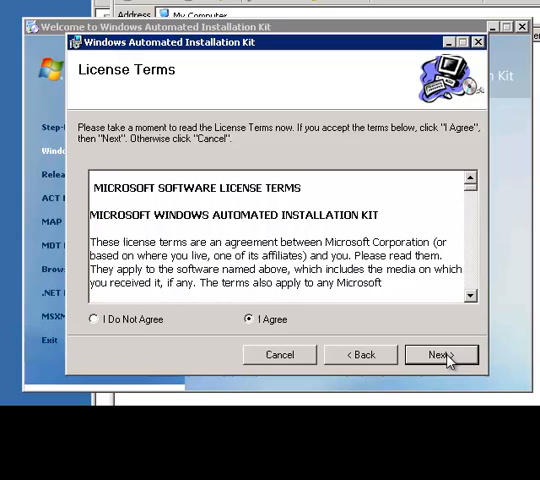
{"action": "left_click", "coordinate": [440, 354]}
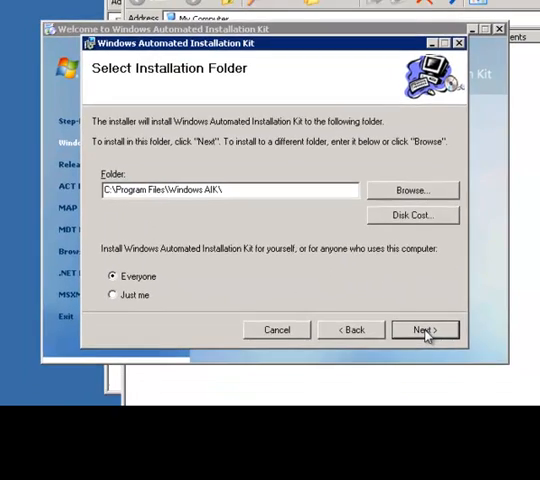
{"action": "left_click", "coordinate": [418, 328]}
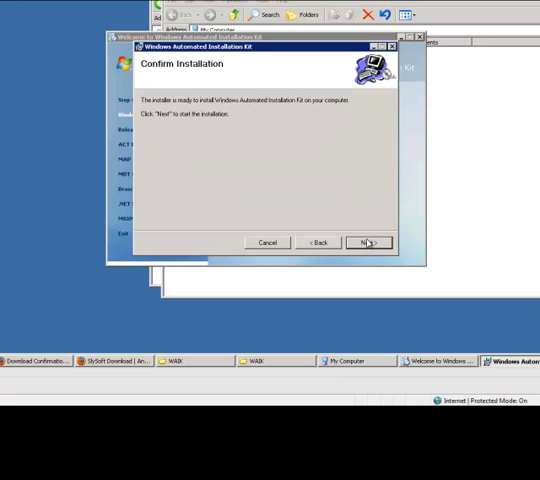
{"action": "left_click", "coordinate": [368, 242]}
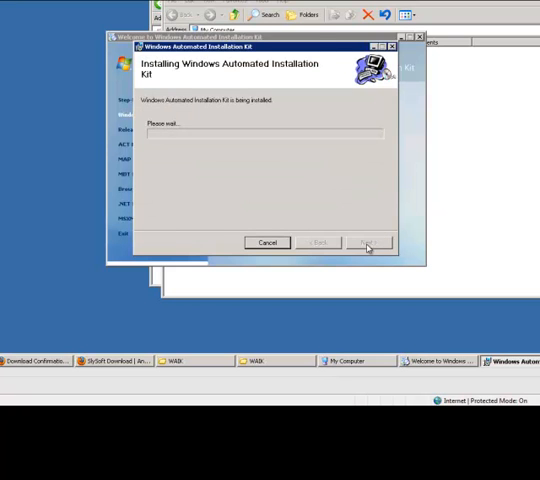
{"action": "mouse_move", "coordinate": [420, 244]}
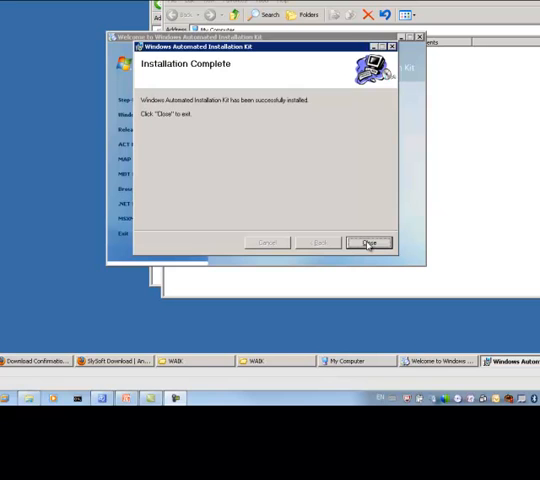
{"action": "left_click", "coordinate": [370, 244]}
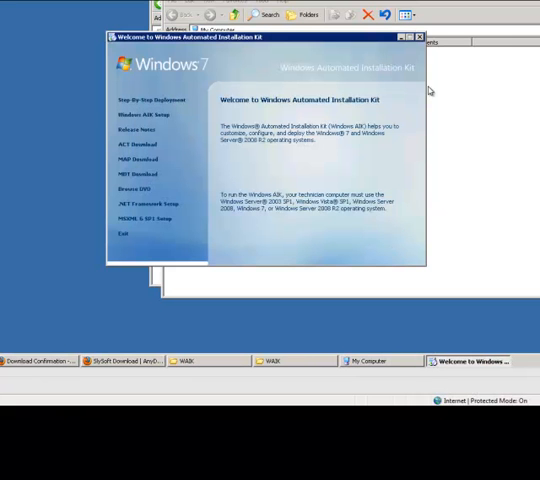
Close the Windows AIK welcome window to return to the K2000 Library overview
{"action": "left_click", "coordinate": [132, 218]}
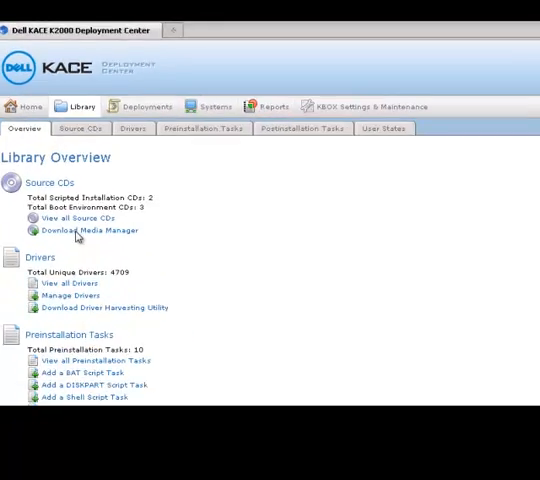
Go to the Media Manager download page and check installed programs for .NET Framework 2.0
{"action": "left_click", "coordinate": [100, 230]}
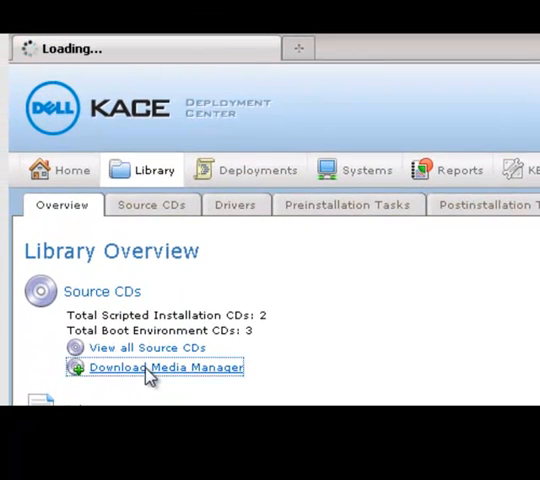
{"action": "left_click", "coordinate": [156, 368]}
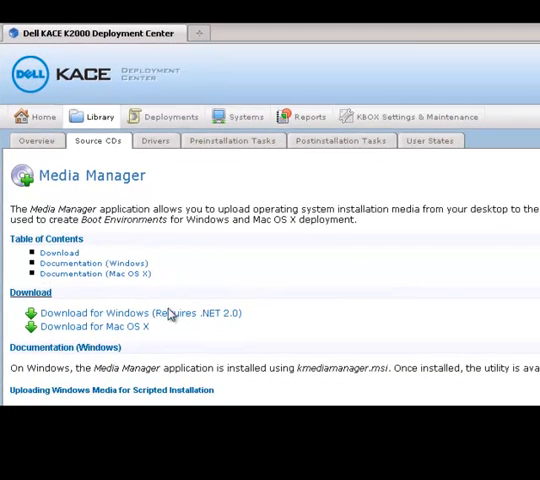
{"action": "mouse_move", "coordinate": [218, 322]}
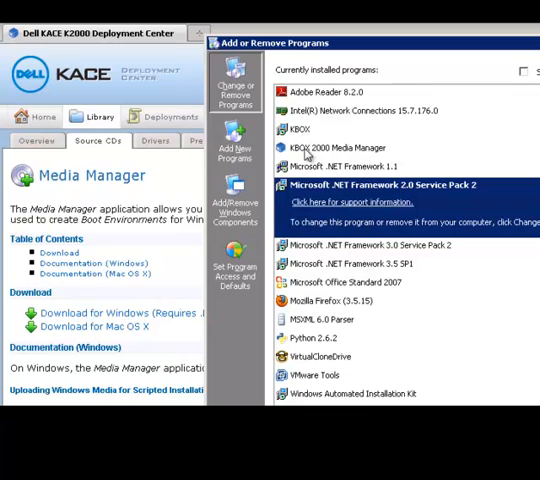
{"action": "mouse_move", "coordinate": [446, 188]}
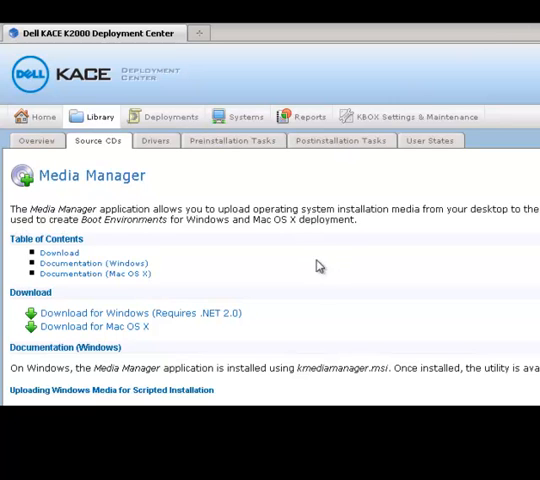
Save the K2000 Media Manager for Windows installer to a chosen folder
{"action": "left_click", "coordinate": [144, 312]}
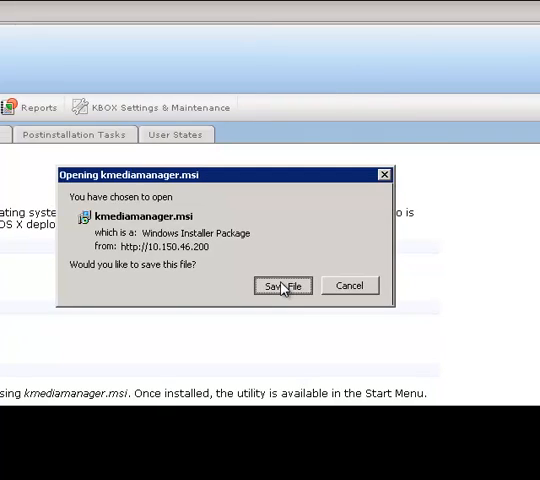
{"action": "left_click", "coordinate": [282, 286]}
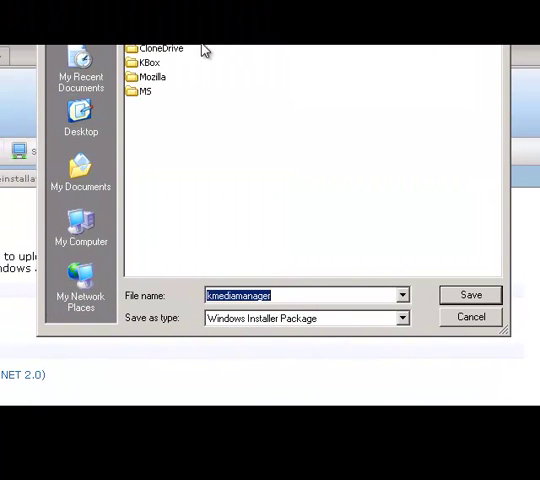
{"action": "left_click", "coordinate": [148, 62]}
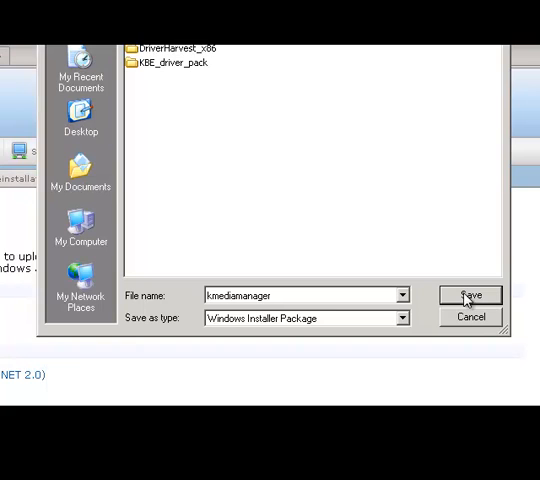
{"action": "left_click", "coordinate": [470, 296]}
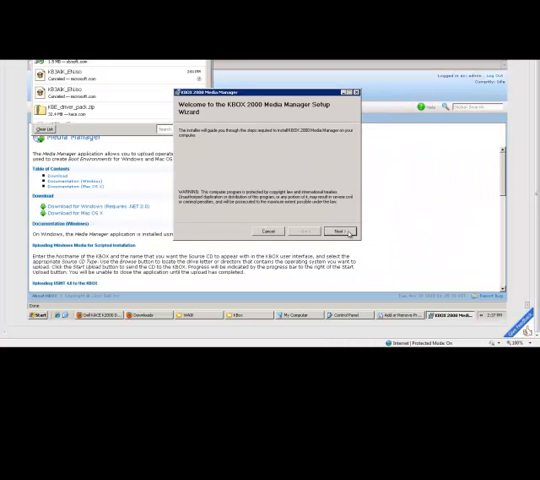
Install the Media Manager with the default folder, close the installer, and list installed programs
{"action": "left_click", "coordinate": [340, 232]}
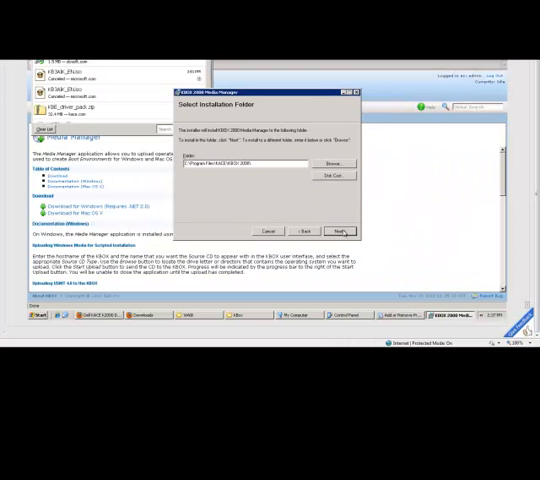
{"action": "left_click", "coordinate": [340, 232]}
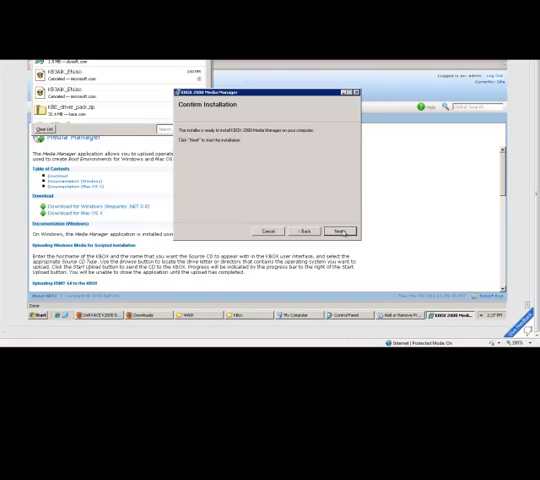
{"action": "left_click", "coordinate": [340, 232]}
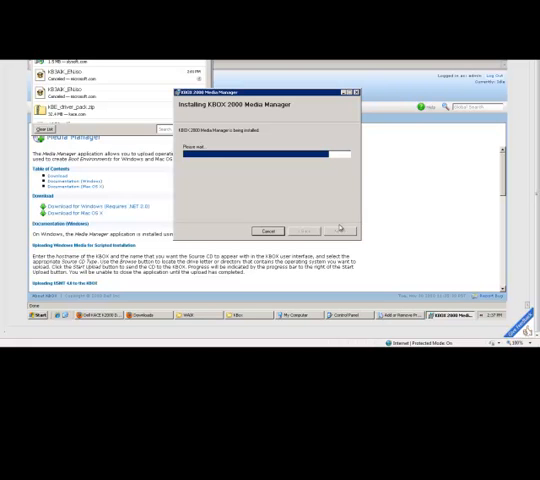
{"action": "mouse_move", "coordinate": [300, 212]}
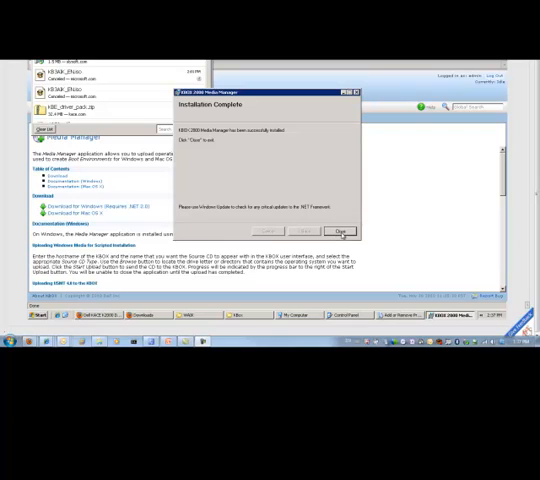
{"action": "left_click", "coordinate": [344, 232]}
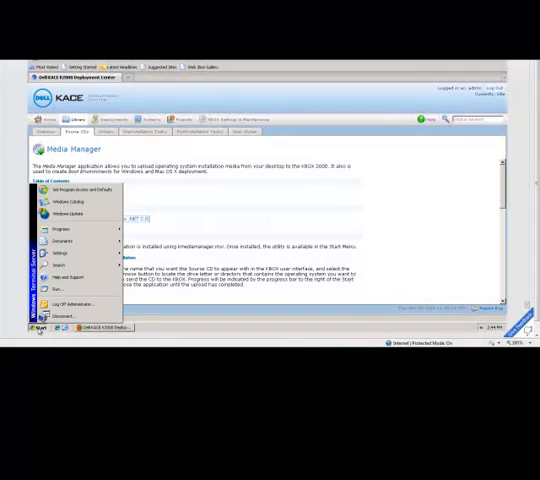
{"action": "left_click", "coordinate": [58, 230]}
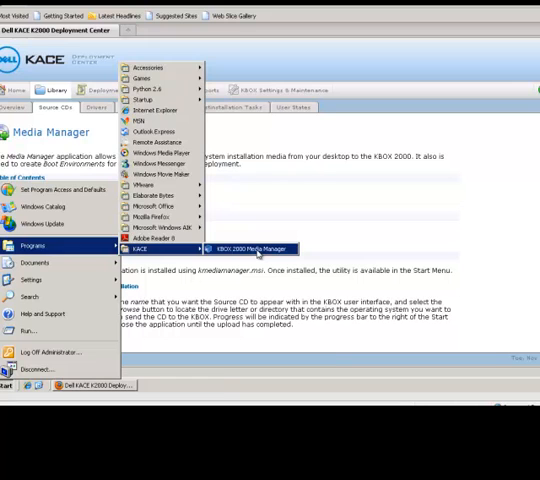
In Media Manager's Create KBOX Boot Environment tab, enter hostname 10.150.46.200 and name 'KBOX Boot Environment 10-30-2010', keeping 32-bit
{"action": "left_click", "coordinate": [250, 248]}
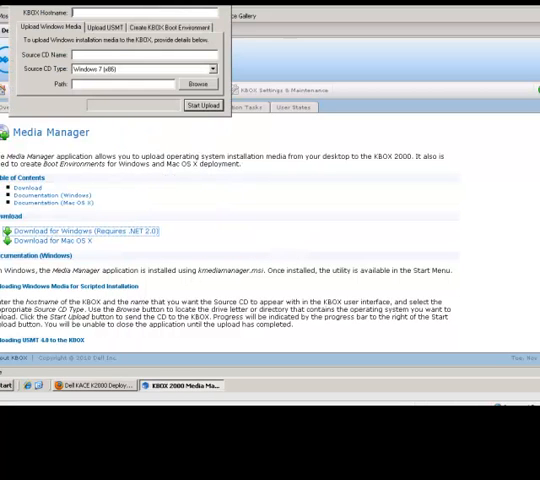
{"action": "left_click_drag", "start_coordinate": [120, 10], "coordinate": [360, 80]}
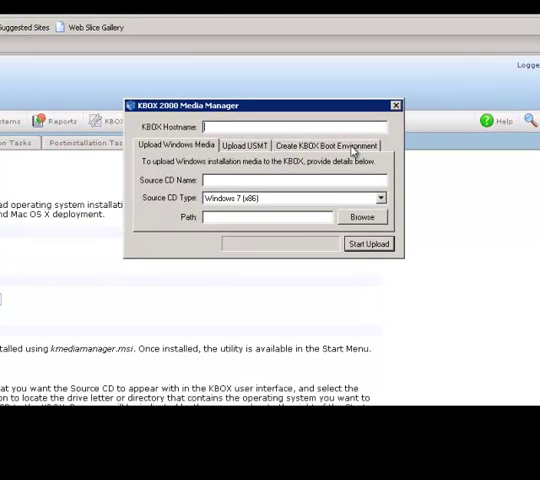
{"action": "left_click", "coordinate": [324, 144]}
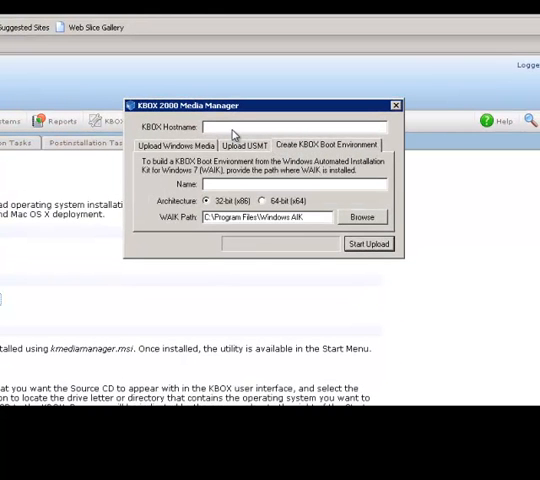
{"action": "type", "text": "10.150.46.200"}
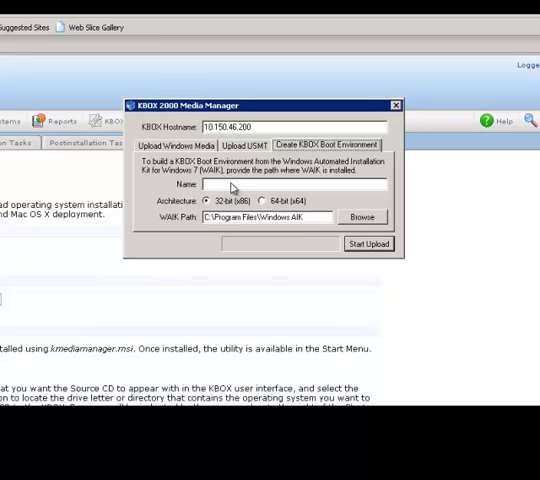
{"action": "type", "text": "KBOX Boot Environment"}
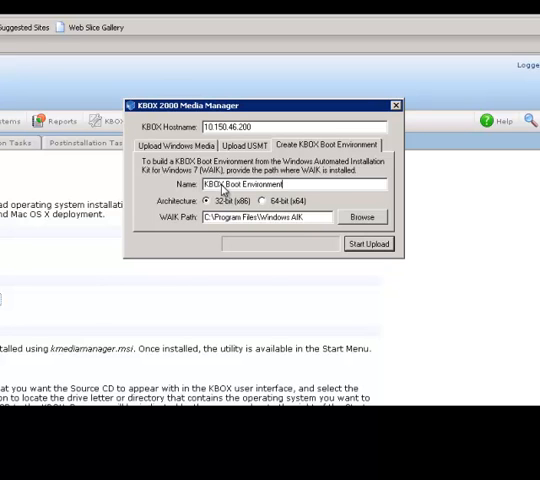
{"action": "mouse_move", "coordinate": [264, 190]}
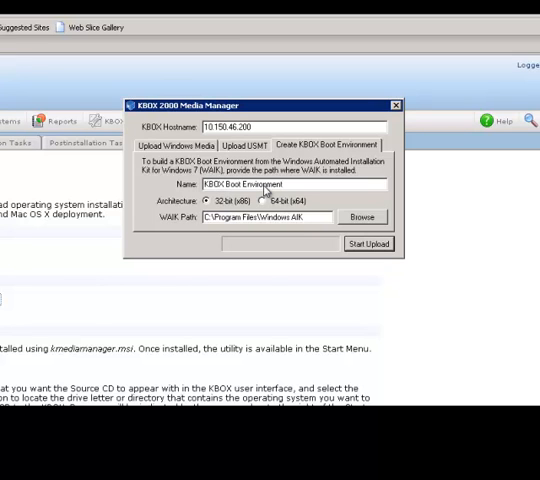
{"action": "type", "text": "10-30-2010"}
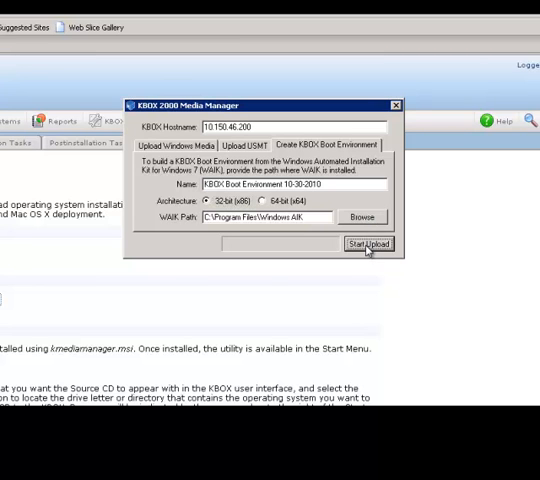
Start building the 32-bit KBOX boot environment and uploading it to the K2000
{"action": "left_click", "coordinate": [368, 244]}
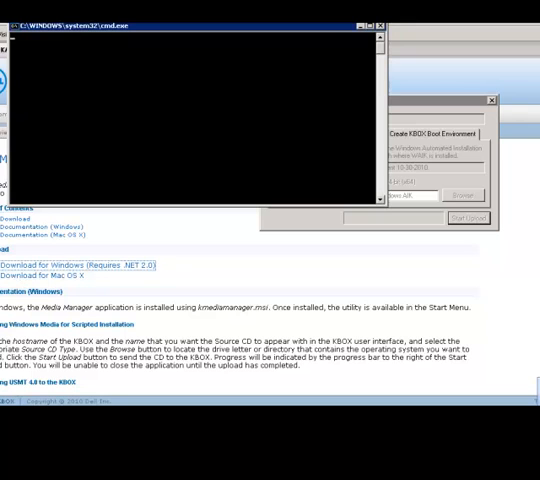
{"action": "mouse_move", "coordinate": [332, 64]}
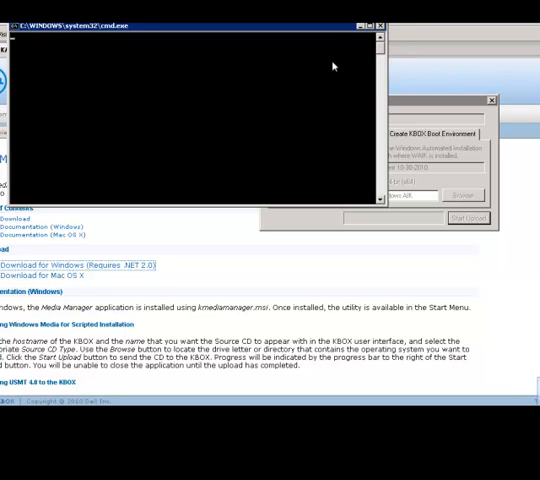
{"action": "mouse_move", "coordinate": [48, 60]}
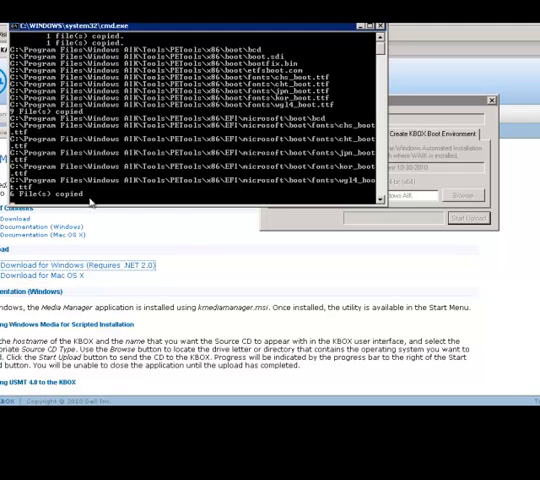
{"action": "mouse_move", "coordinate": [180, 204]}
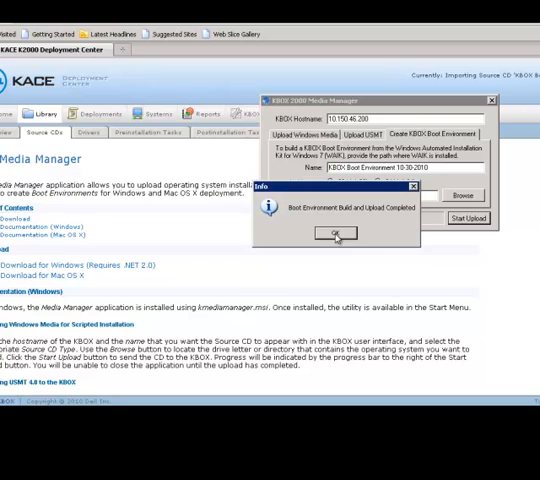
Acknowledge the boot environment build-complete Info message
{"action": "left_click", "coordinate": [334, 232]}
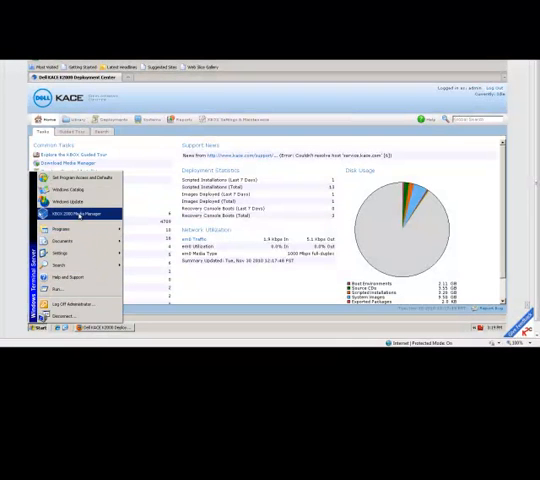
Relaunch Media Manager and set the KBOX Hostname to 10.150.46.200 for the USMT upload
{"action": "left_click", "coordinate": [72, 212]}
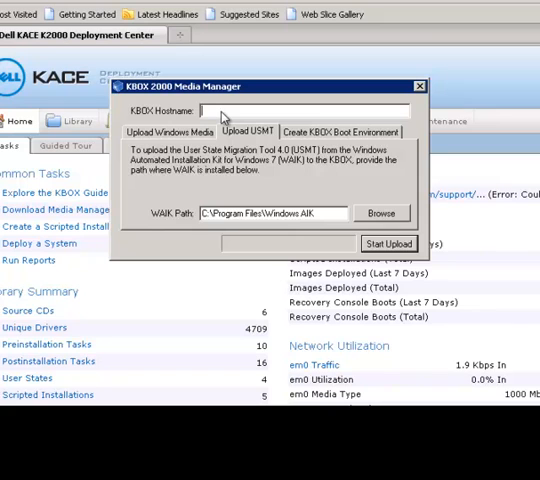
{"action": "type", "text": "10.150"}
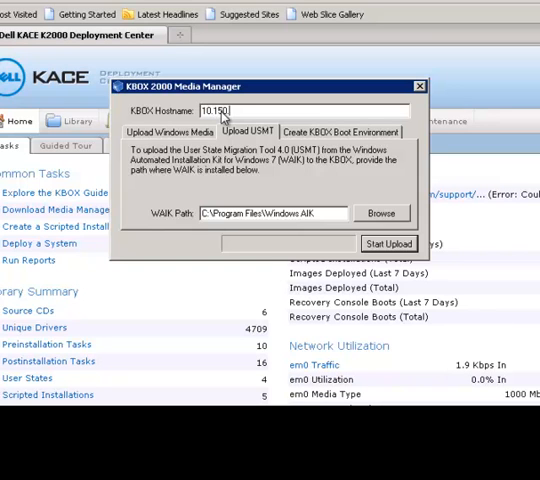
{"action": "type", "text": ".46.2"}
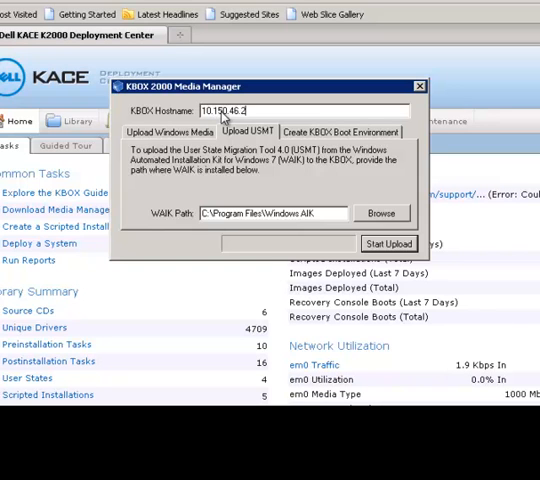
{"action": "type", "text": "00"}
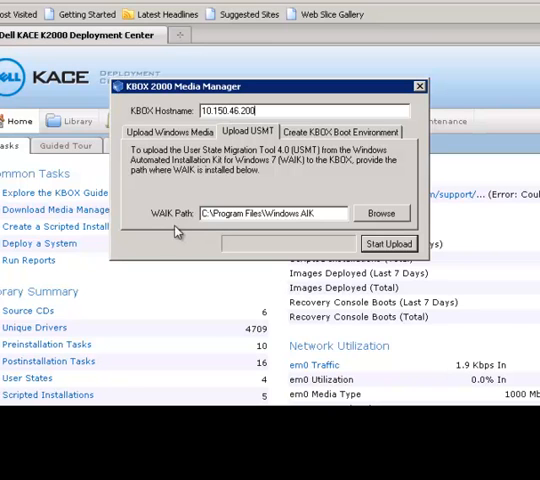
{"action": "mouse_move", "coordinate": [308, 222]}
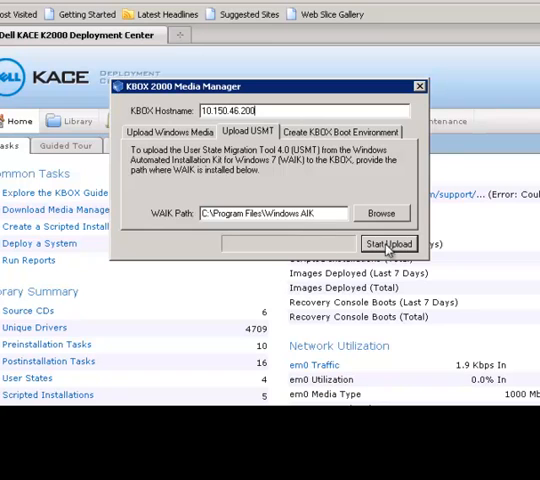
Upload the USMT from the Windows AIK folder, acknowledge completion and close Media Manager
{"action": "left_click", "coordinate": [384, 244]}
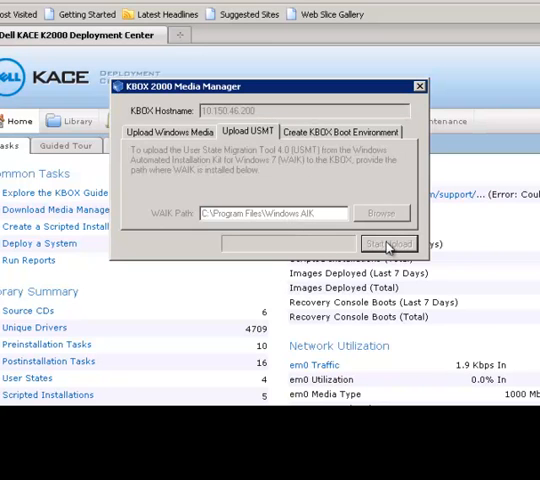
{"action": "left_click", "coordinate": [388, 244]}
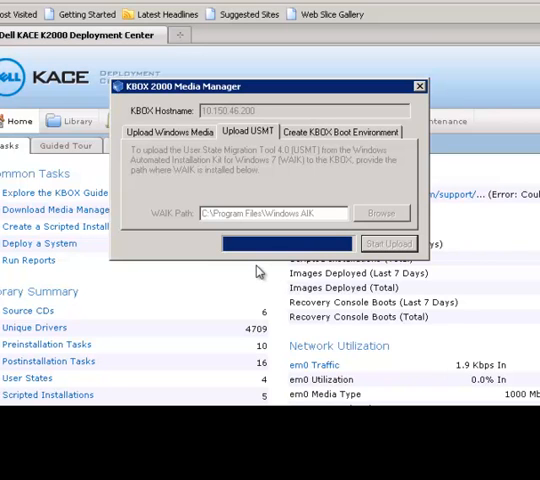
{"action": "mouse_move", "coordinate": [324, 274]}
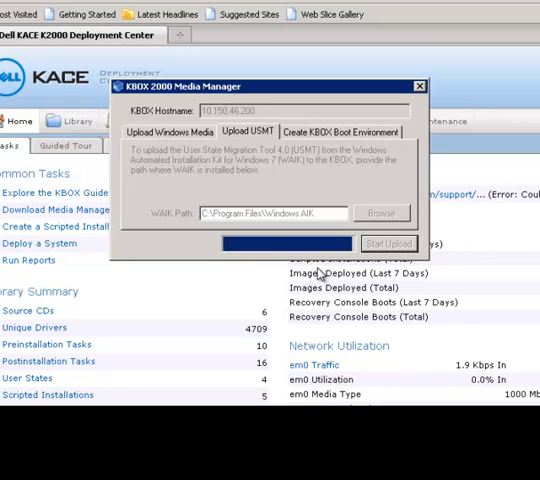
{"action": "mouse_move", "coordinate": [370, 324]}
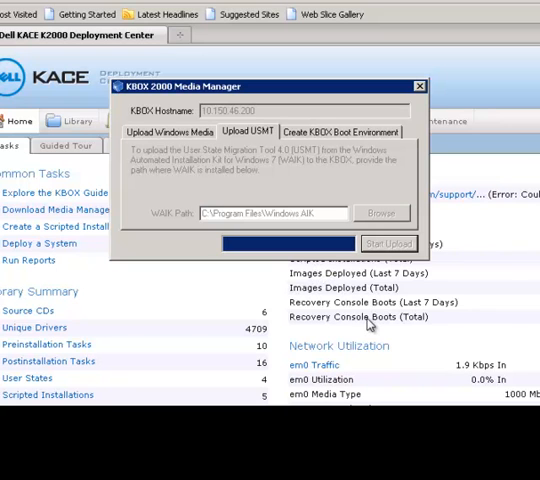
{"action": "left_click", "coordinate": [384, 244]}
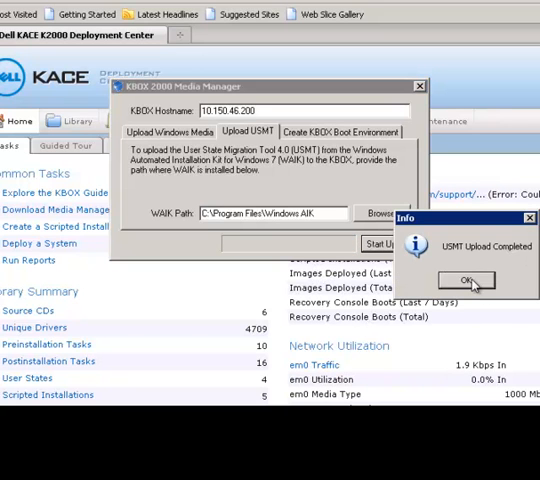
{"action": "left_click", "coordinate": [464, 280]}
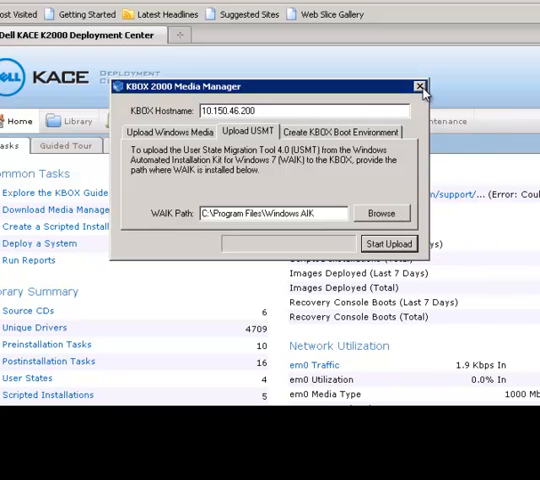
{"action": "left_click", "coordinate": [420, 88]}
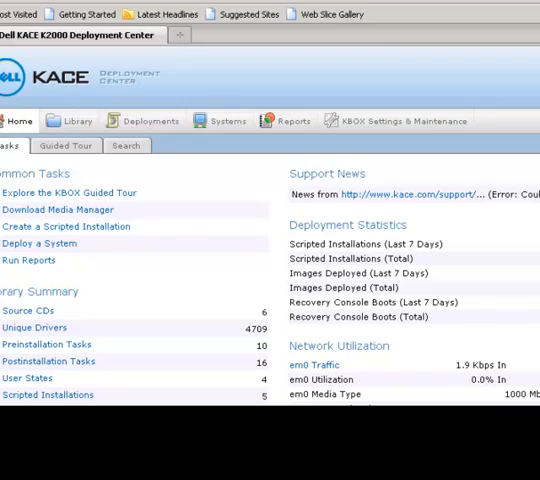
Show the KBOX Settings & Maintenance Control Panel in the K2000 console
{"action": "left_click", "coordinate": [396, 120]}
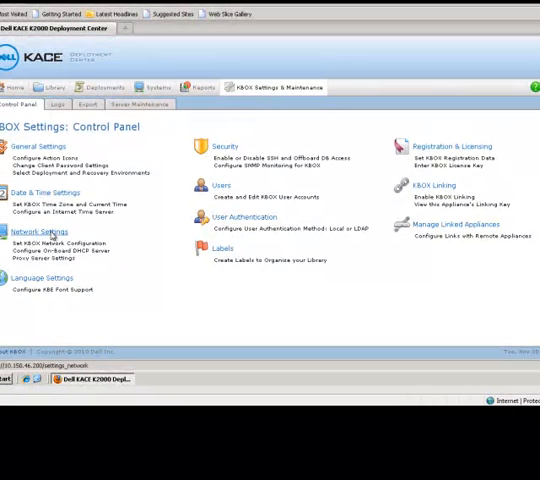
Enable the on-board DHCP server with a pool starting at 10.150.46.101 and save the network settings
{"action": "left_click", "coordinate": [44, 232]}
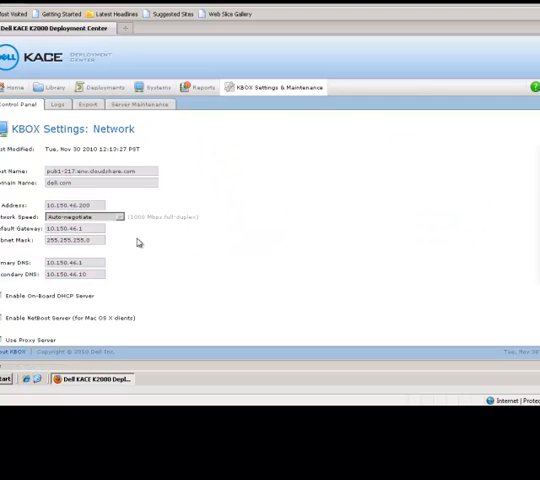
{"action": "mouse_move", "coordinate": [140, 242]}
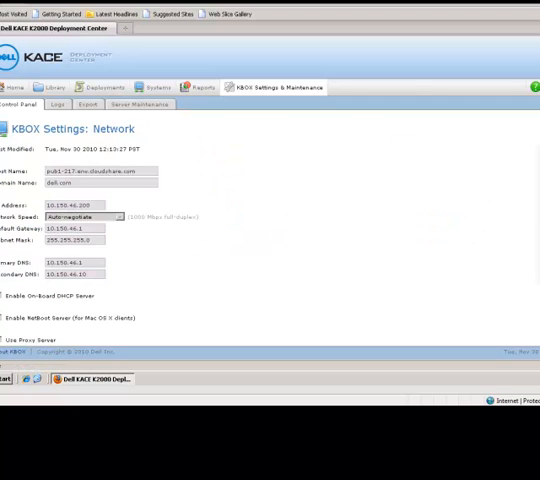
{"action": "scroll", "scroll_direction": "down", "scroll_amount": 3}
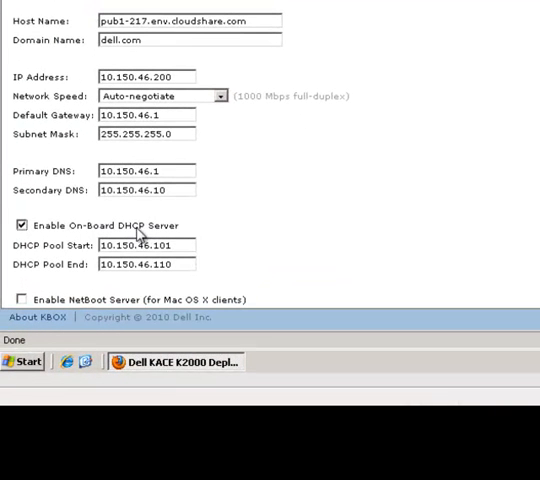
{"action": "mouse_move", "coordinate": [150, 258]}
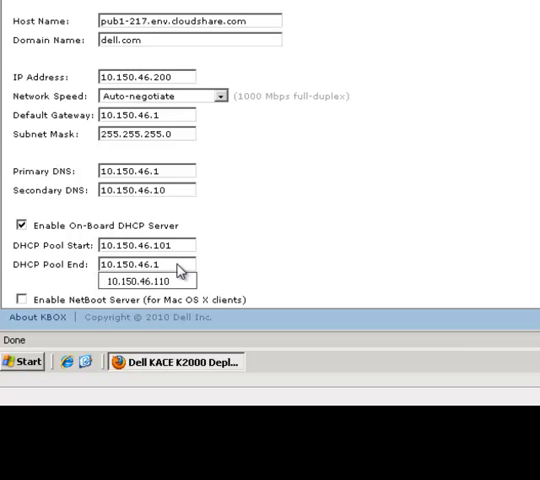
{"action": "left_click", "coordinate": [148, 280]}
{"action": "type", "text": "20"}
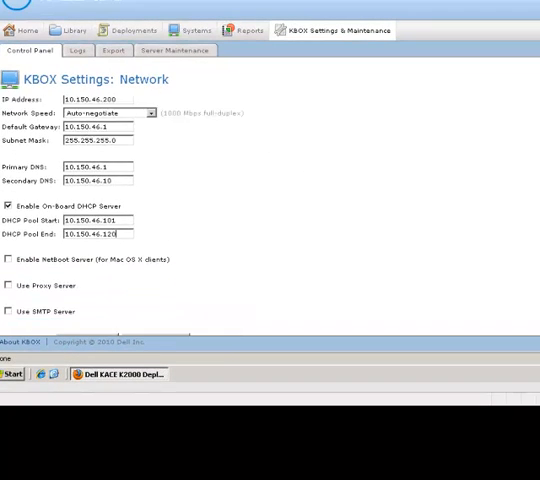
{"action": "scroll", "scroll_direction": "down", "scroll_amount": 3}
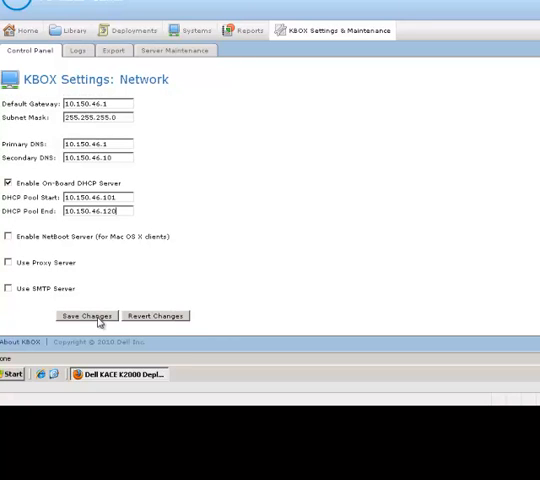
{"action": "left_click", "coordinate": [84, 316]}
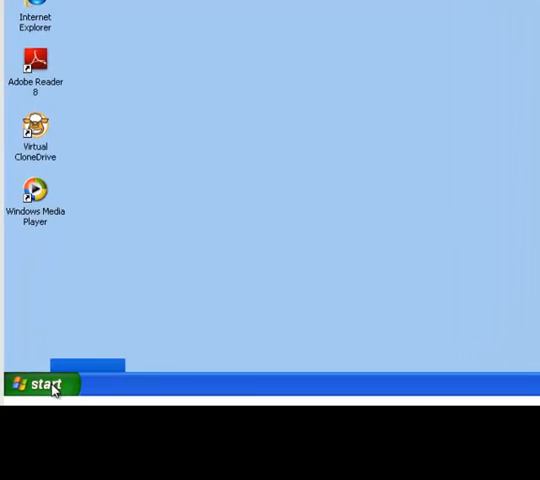
Restart the Windows XP client from Start > Shut Down
{"action": "left_click", "coordinate": [36, 384]}
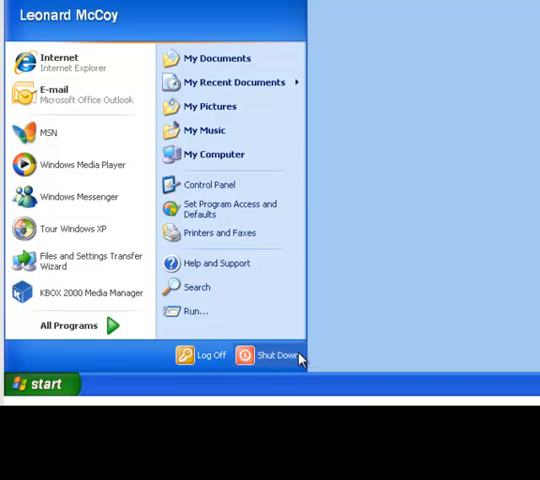
{"action": "left_click", "coordinate": [272, 356]}
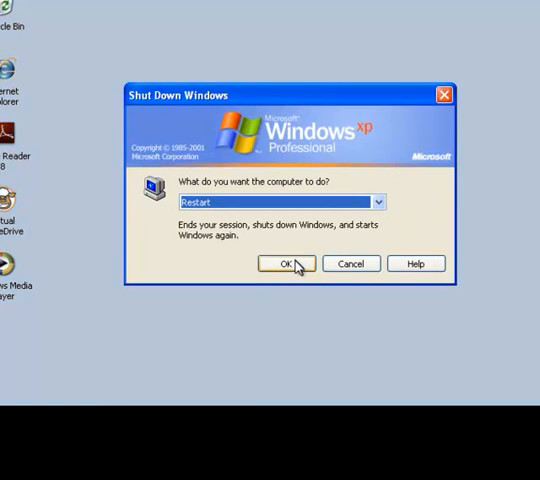
{"action": "left_click", "coordinate": [284, 264]}
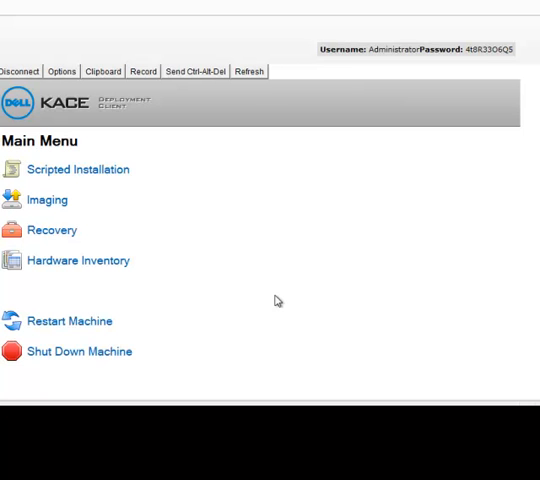
{"action": "mouse_move", "coordinate": [396, 168]}
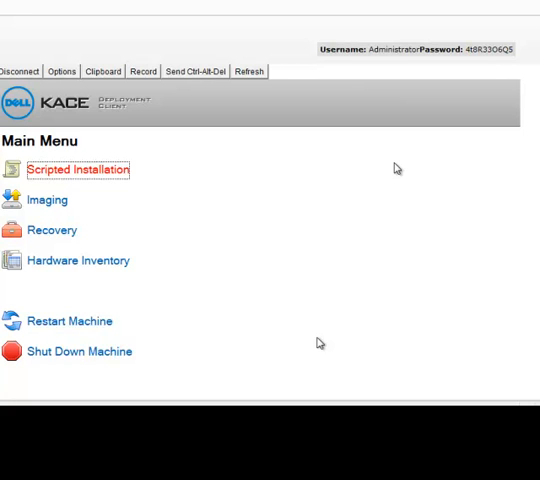
View the K2000 Boot Environment main menu after the client PXE-boots
{"action": "left_click", "coordinate": [48, 200]}
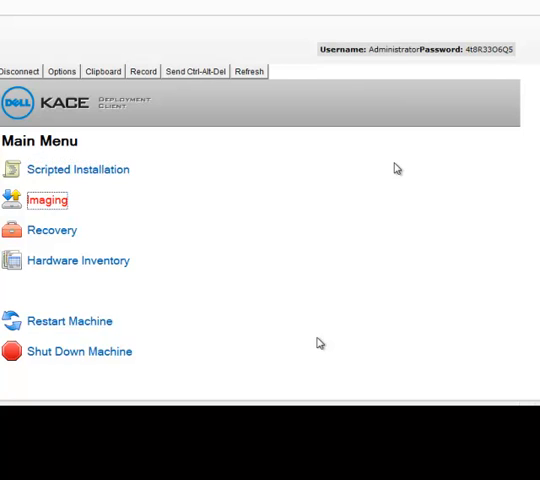